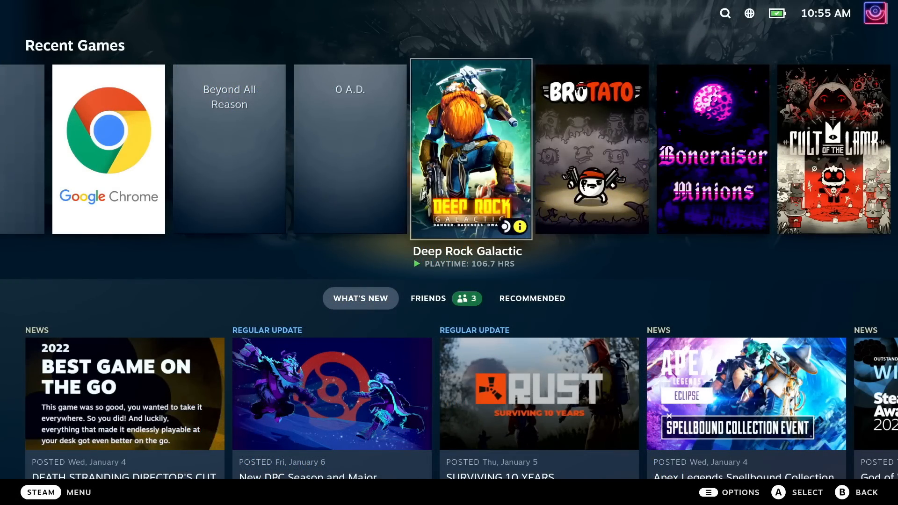
Open Deep Rock Galactic's page from Recent Games and bring up its Properties
left_click(471, 148)
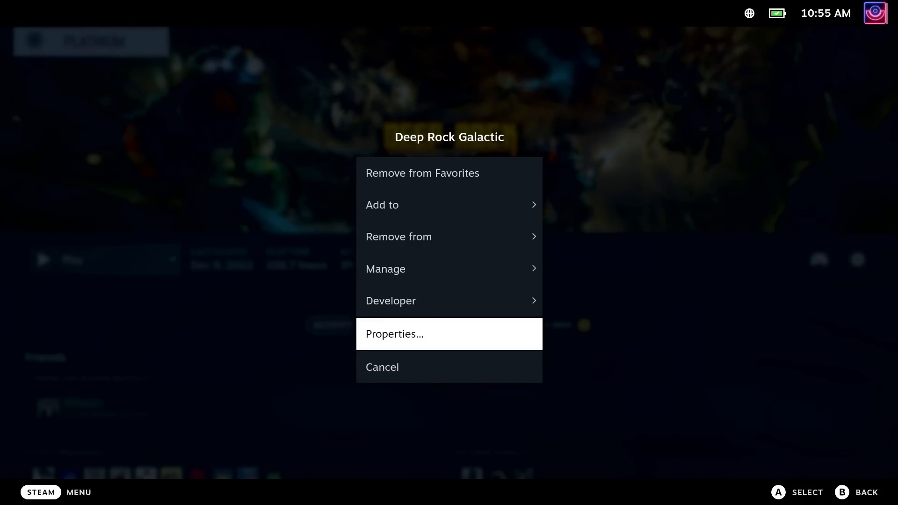
left_click(450, 334)
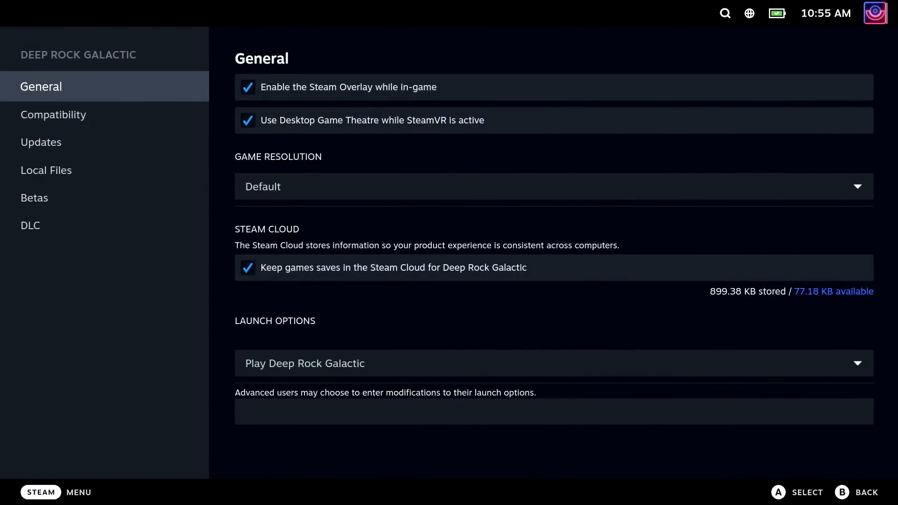
Browse the Proton versions in Compatibility, keeping Proton Experimental, then show the Steam menu
left_click(56, 115)
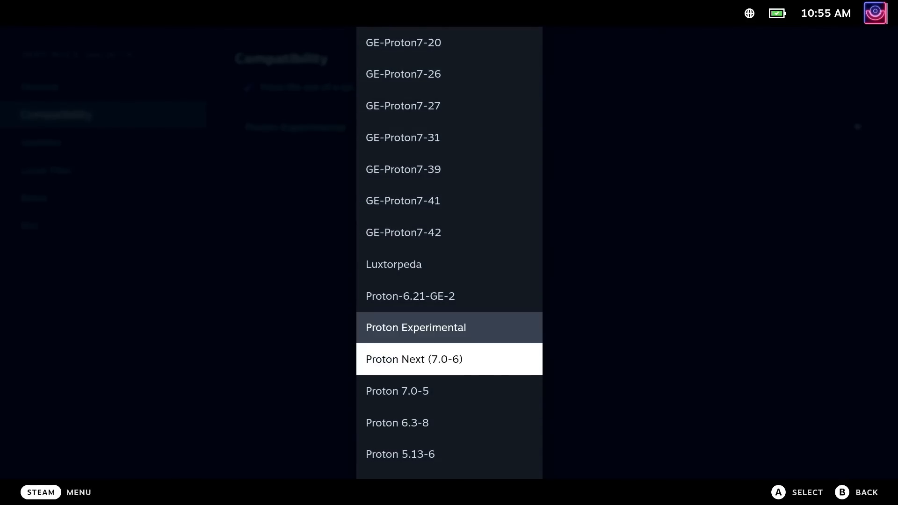
scroll("down", 3)
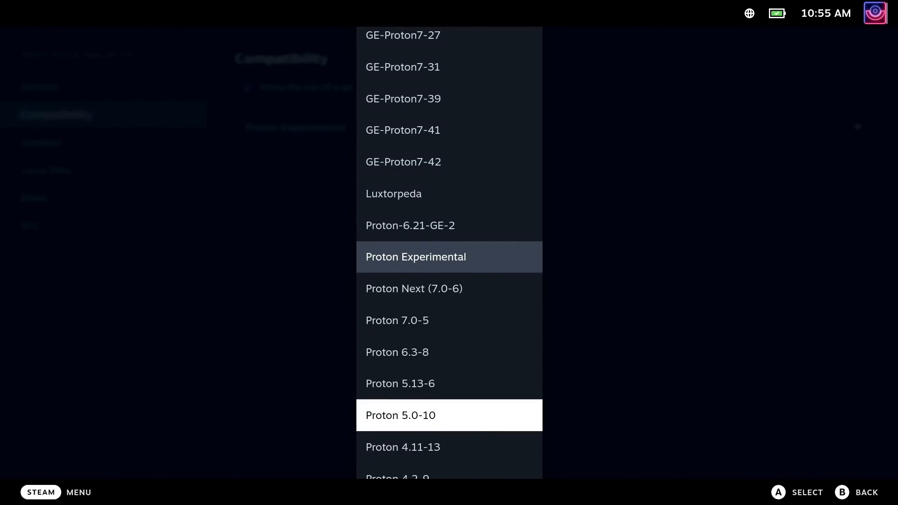
scroll("down", 3)
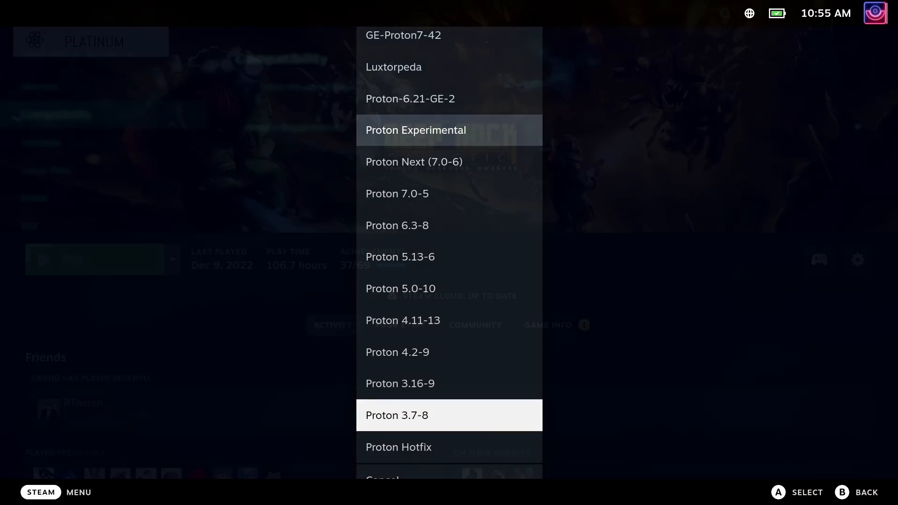
left_click(41, 492)
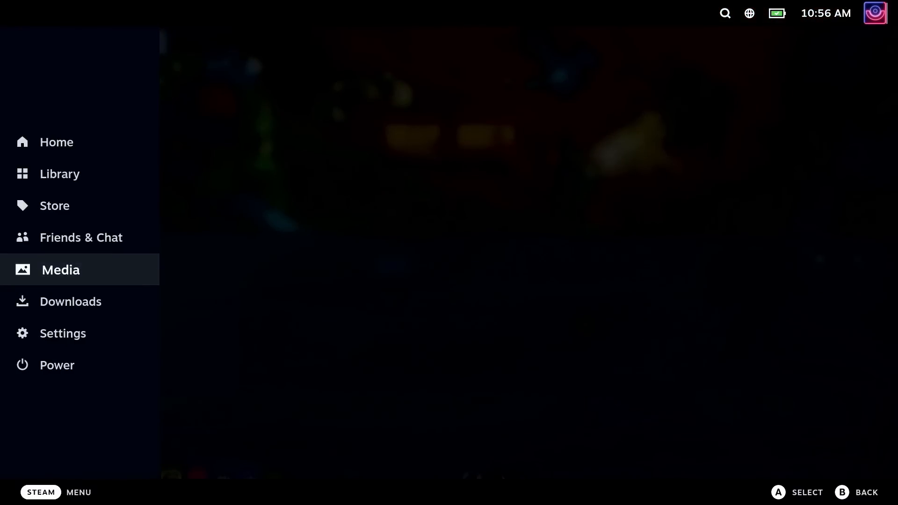
Start the scheduled Proton Experimental update downloading now from the Downloads page
left_click(70, 301)
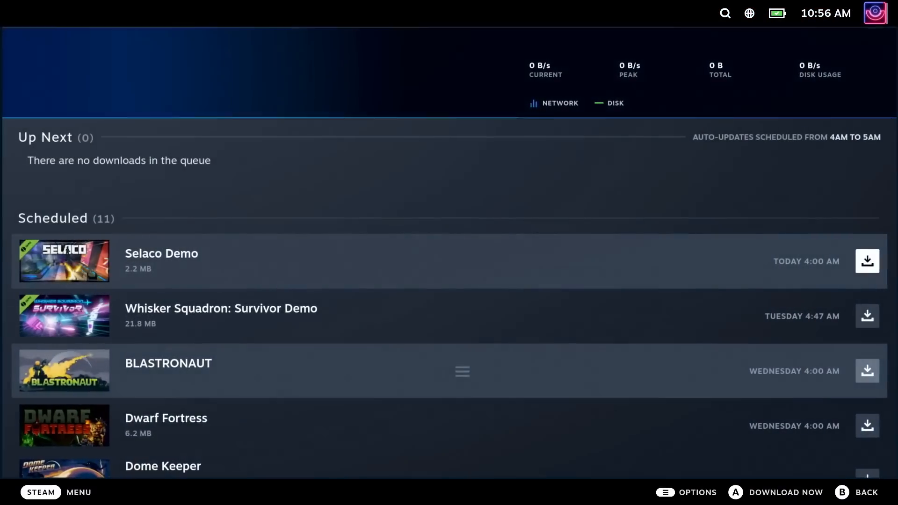
scroll("down", 3)
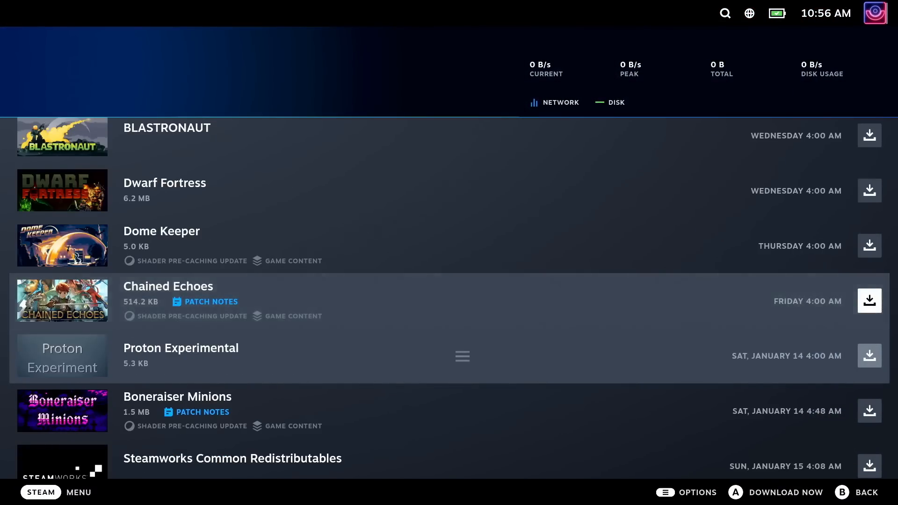
left_click(869, 356)
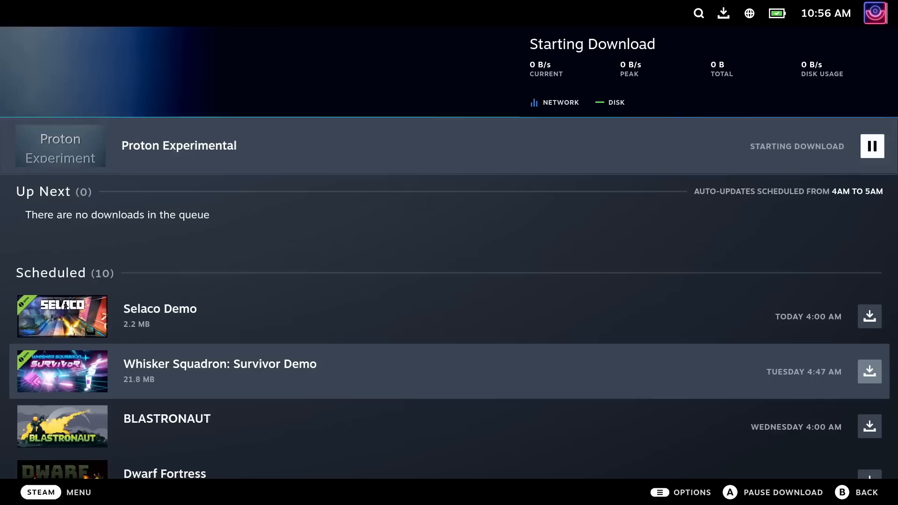
scroll("down", 3)
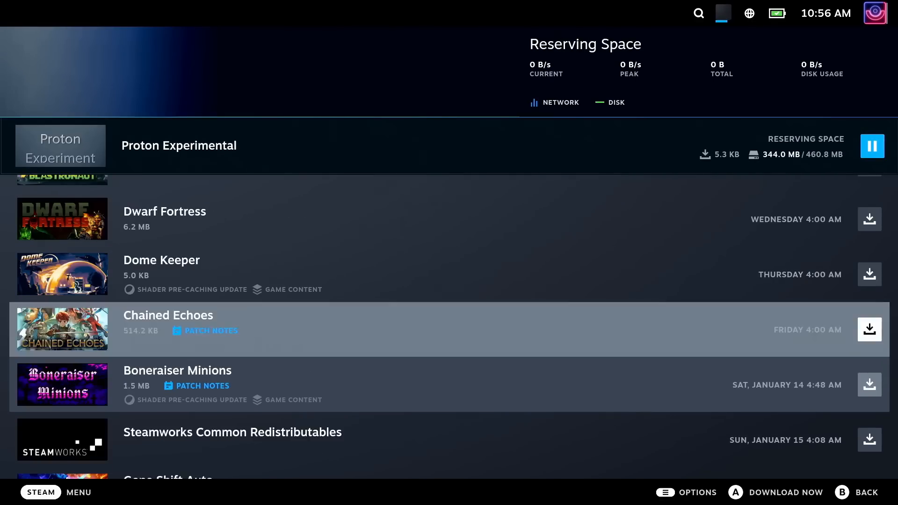
left_click(776, 493)
type("proto")
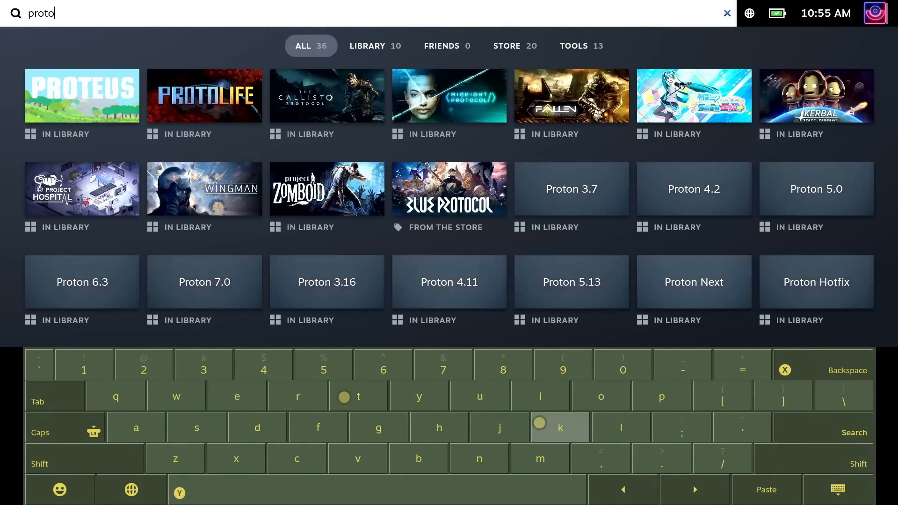
Finish typing 'proton' in search to list the installed Proton tools
type("n")
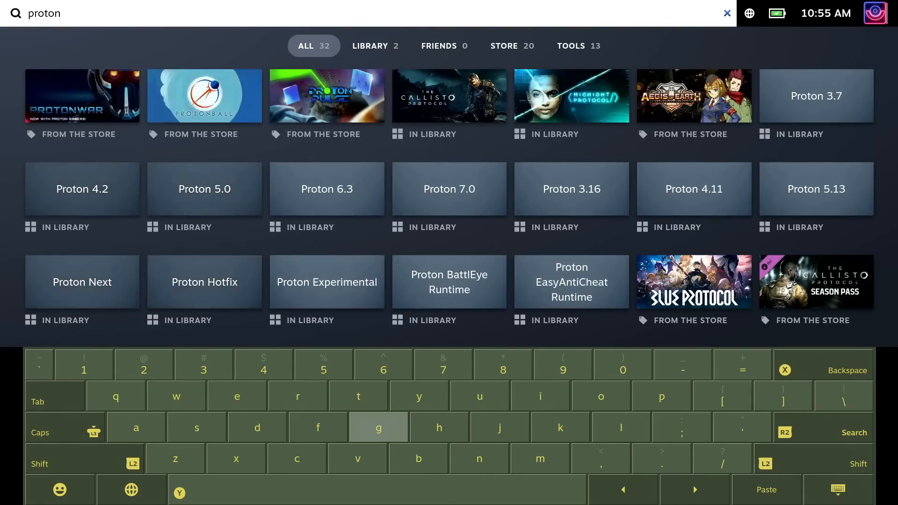